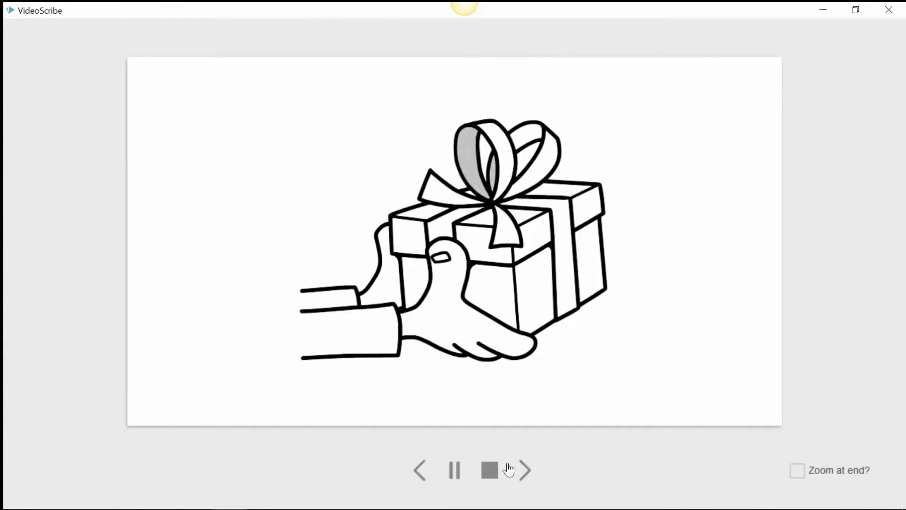
- Stop the preview and reduce the gift drawing's draw time to 3.0s
{"action": "left_click", "coordinate": [487, 470]}
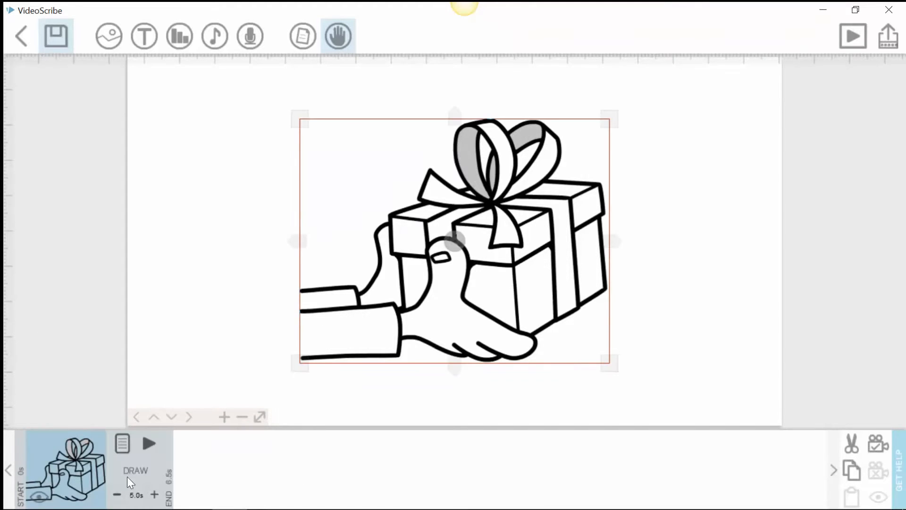
{"action": "left_click", "coordinate": [117, 495]}
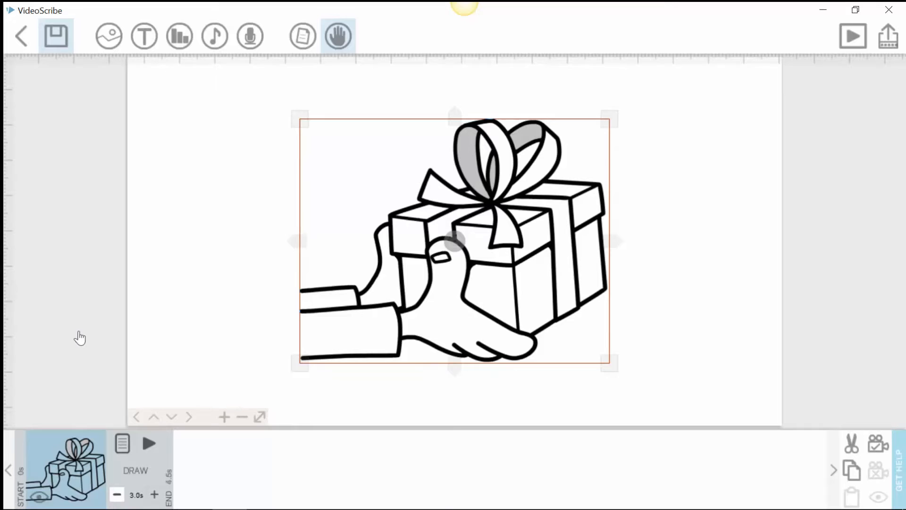
{"action": "mouse_move", "coordinate": [891, 36]}
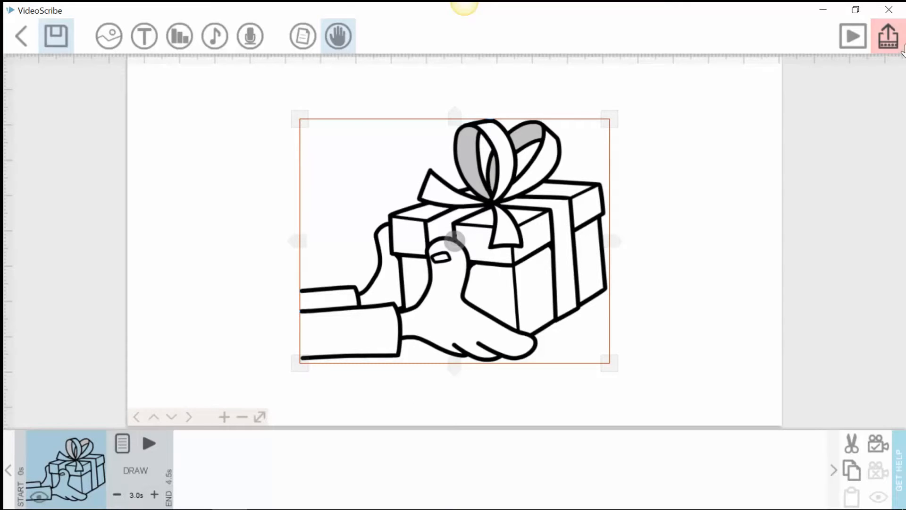
- Choose YouTube in Share/Export to reach the Publish to YouTube channel form
{"action": "left_click", "coordinate": [888, 34]}
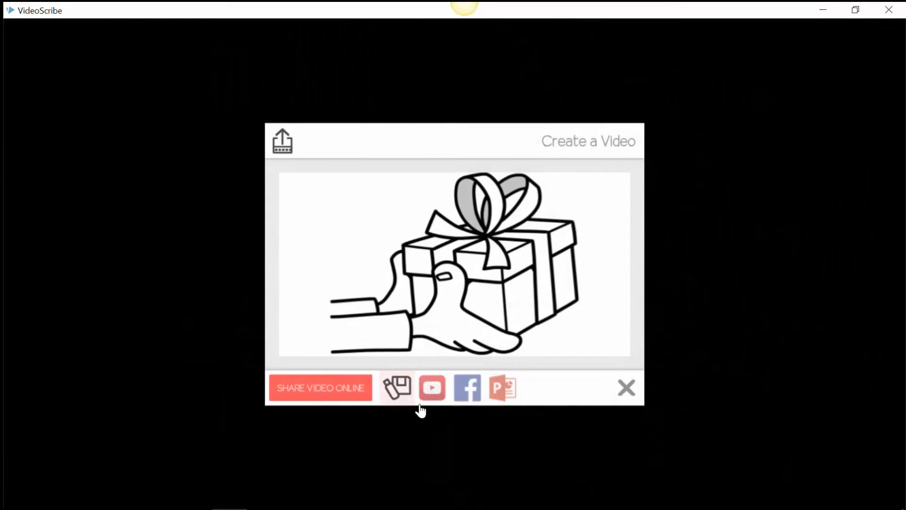
{"action": "left_click", "coordinate": [432, 387]}
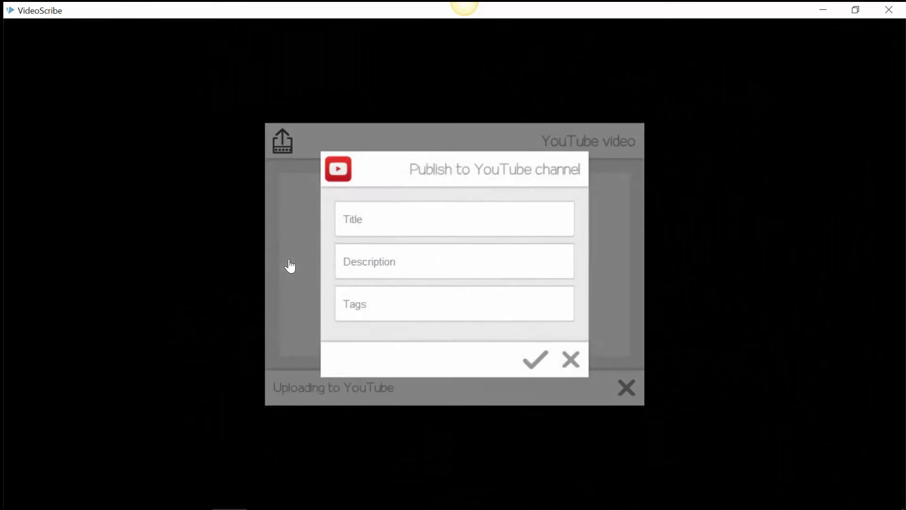
{"action": "left_click", "coordinate": [454, 219]}
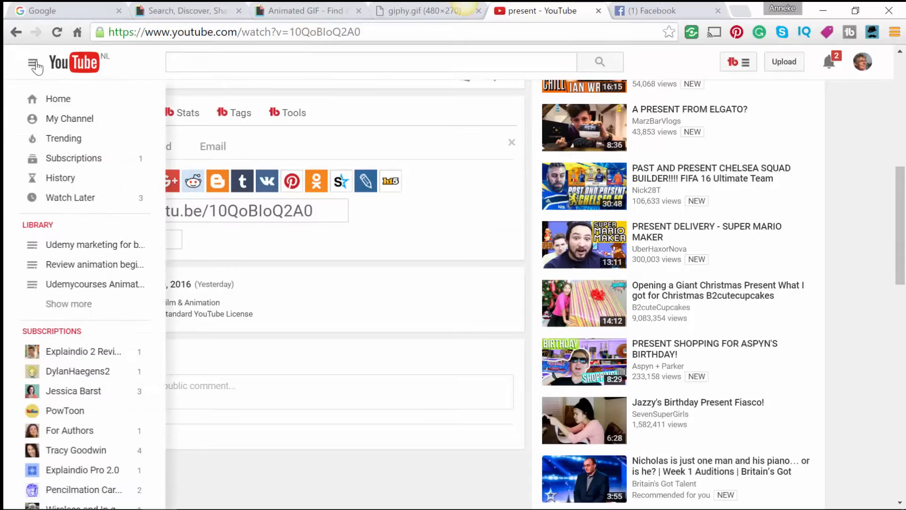
- Go to My Channel, open the 'present' video and select its youtu.be share link
{"action": "left_click", "coordinate": [69, 119]}
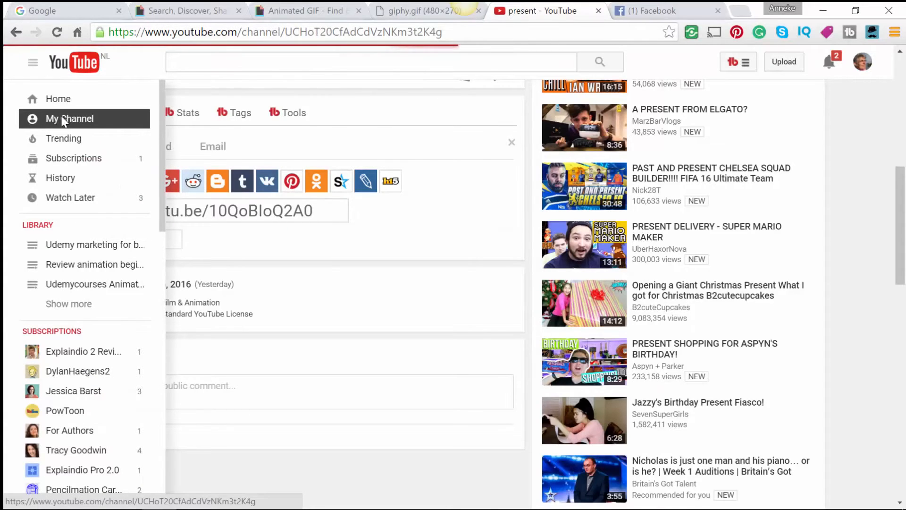
{"action": "left_click", "coordinate": [69, 119]}
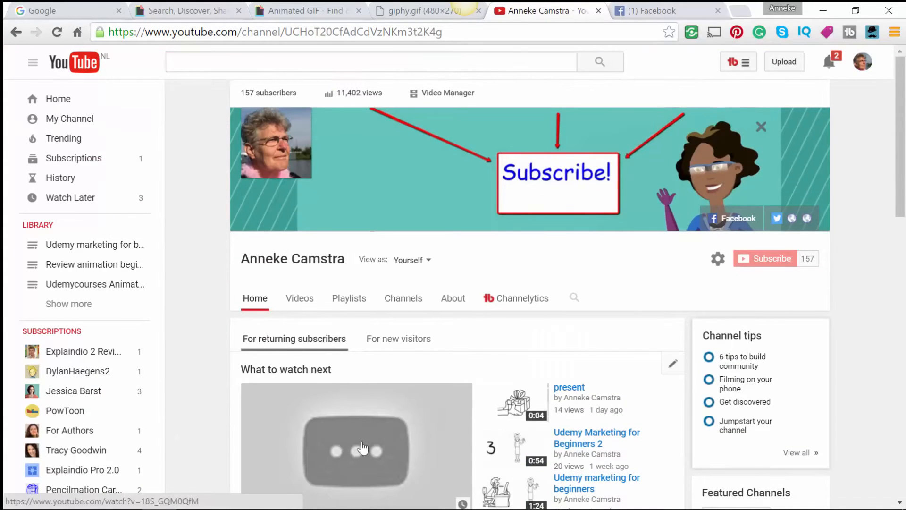
{"action": "mouse_move", "coordinate": [513, 414]}
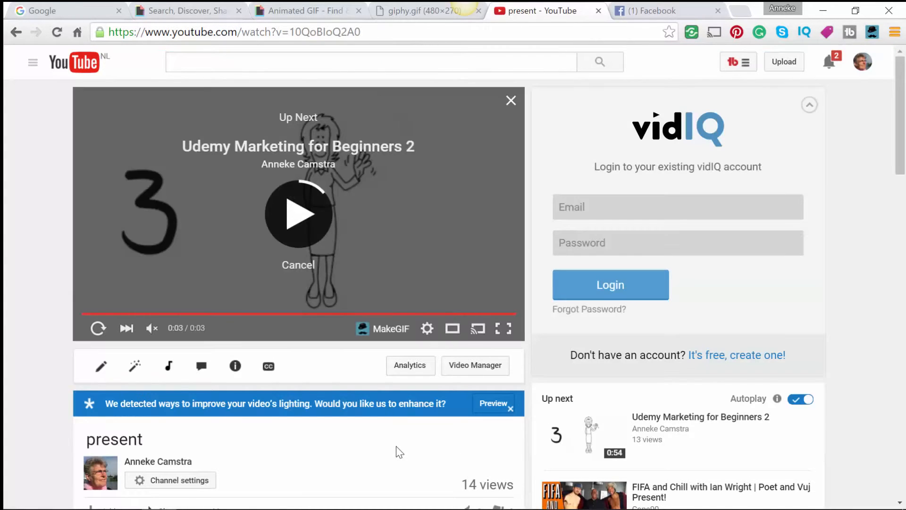
{"action": "scroll", "scroll_direction": "down", "scroll_amount": 3}
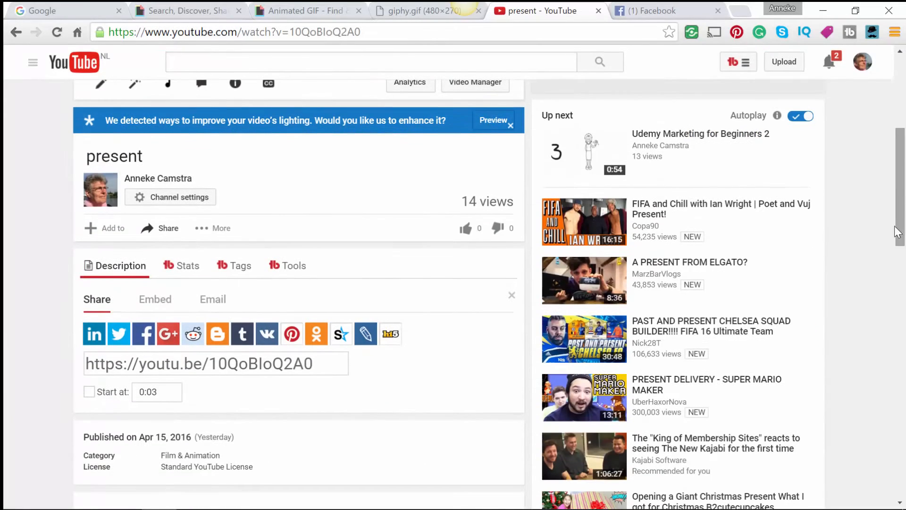
{"action": "left_click", "coordinate": [317, 364]}
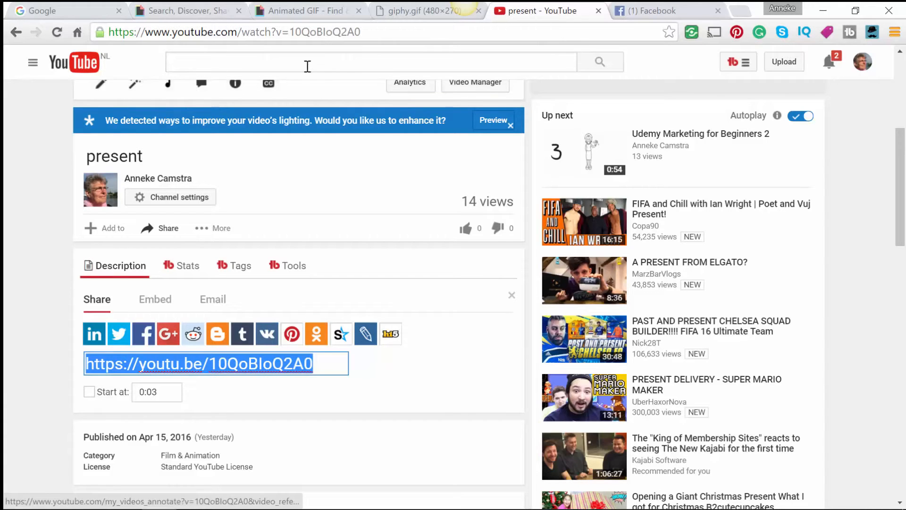
{"action": "left_click", "coordinate": [306, 11]}
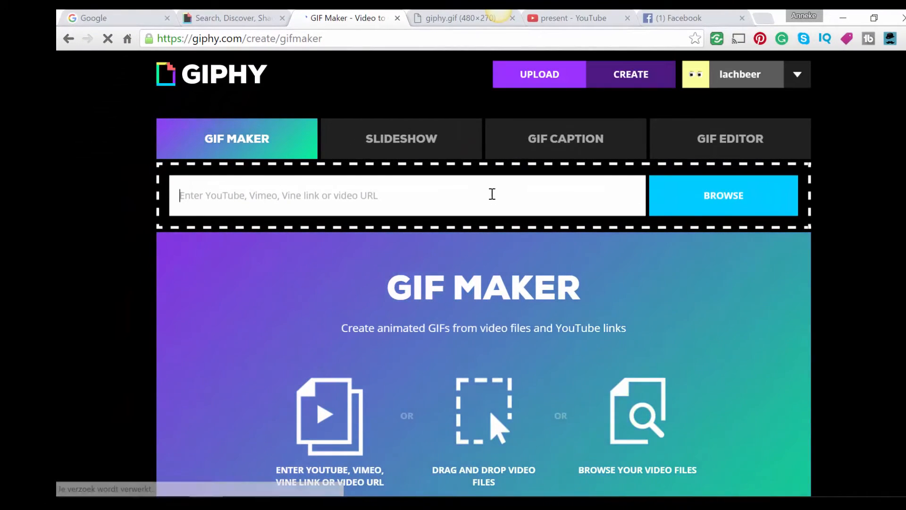
{"action": "type", "text": "https://youtu.be/10QoBIoQ2A0"}
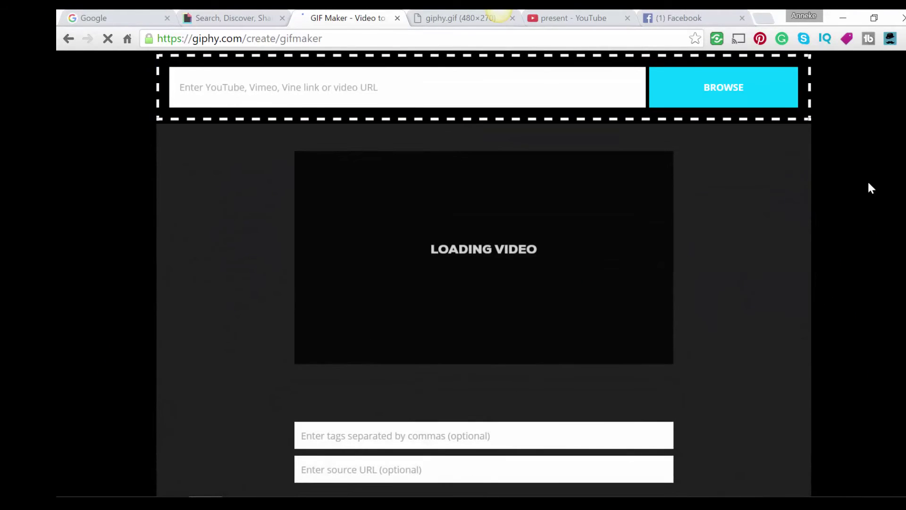
{"action": "type", "text": "http://www.youtube.com/watch?v=10QoBIoQ2A0"}
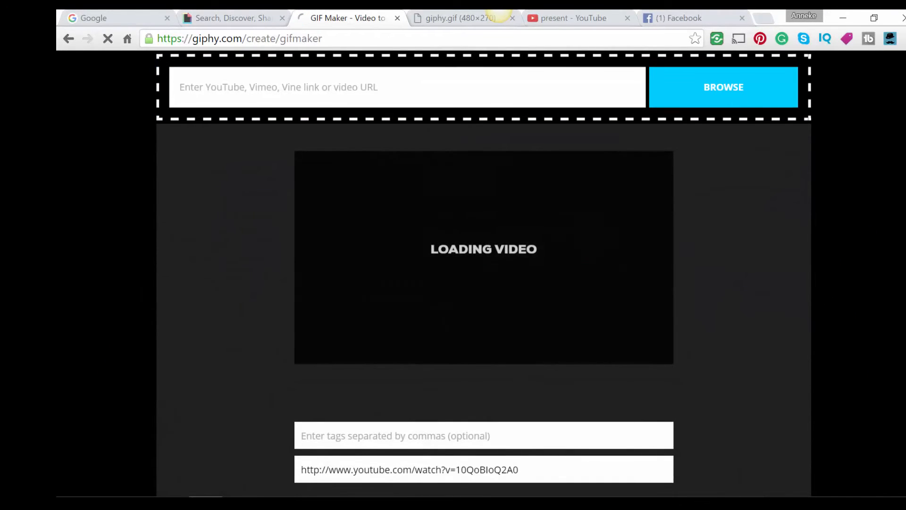
{"action": "scroll", "scroll_direction": "down", "scroll_amount": 3}
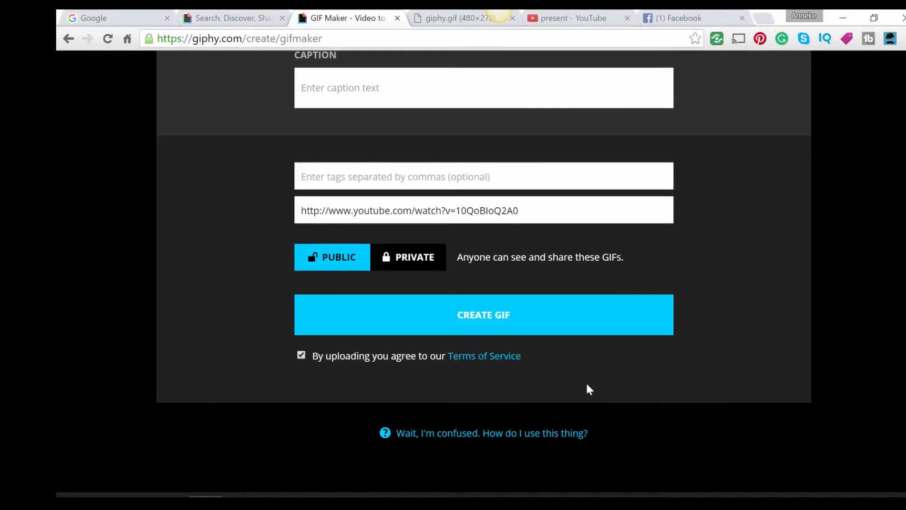
{"action": "left_click", "coordinate": [483, 315]}
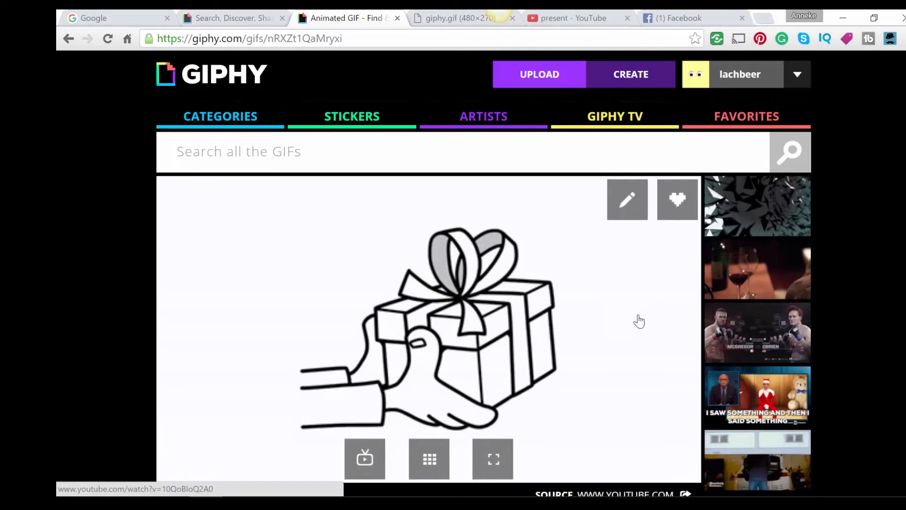
- Show More Options and Details, reaching the Giphy Link and GIF Download fields
{"action": "scroll", "scroll_direction": "down", "scroll_amount": 3}
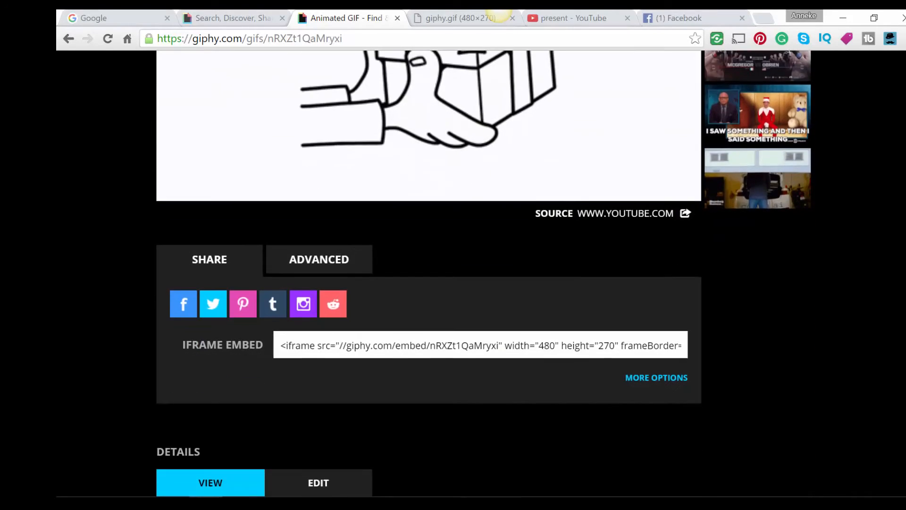
{"action": "scroll", "scroll_direction": "down", "scroll_amount": 3}
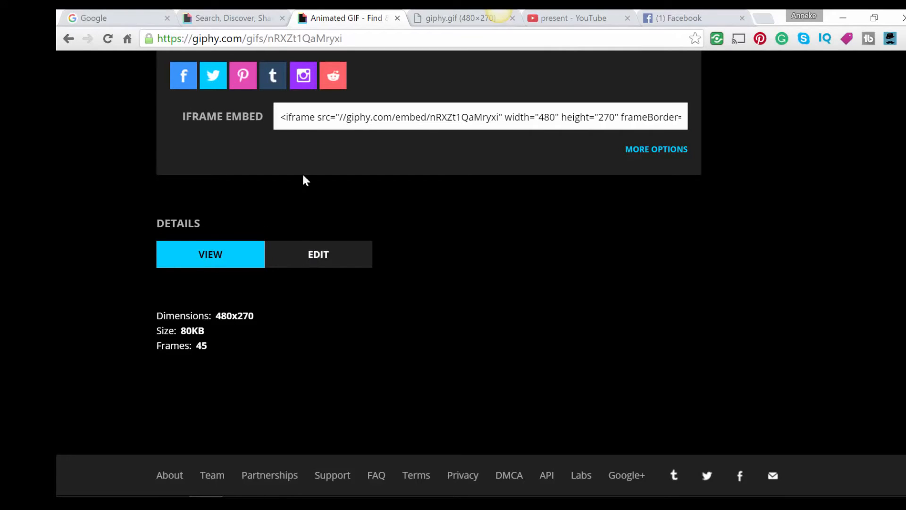
{"action": "mouse_move", "coordinate": [655, 153]}
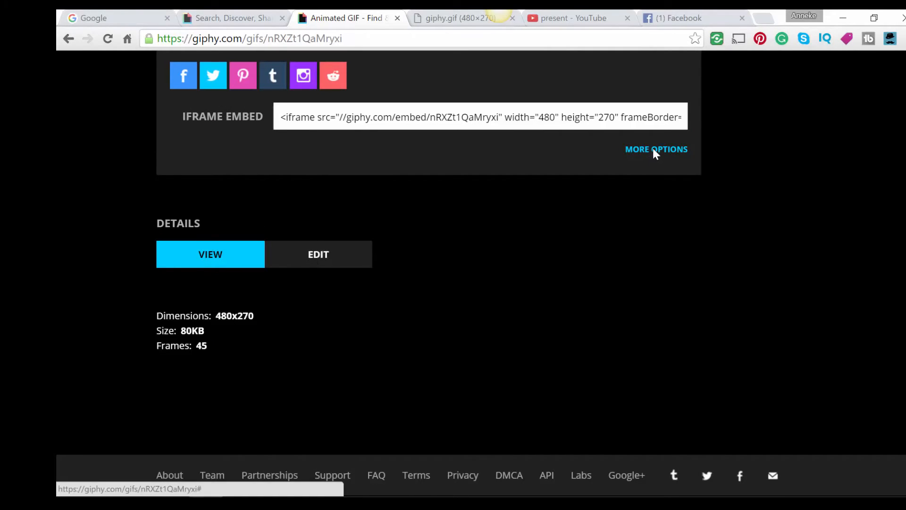
{"action": "left_click", "coordinate": [656, 149]}
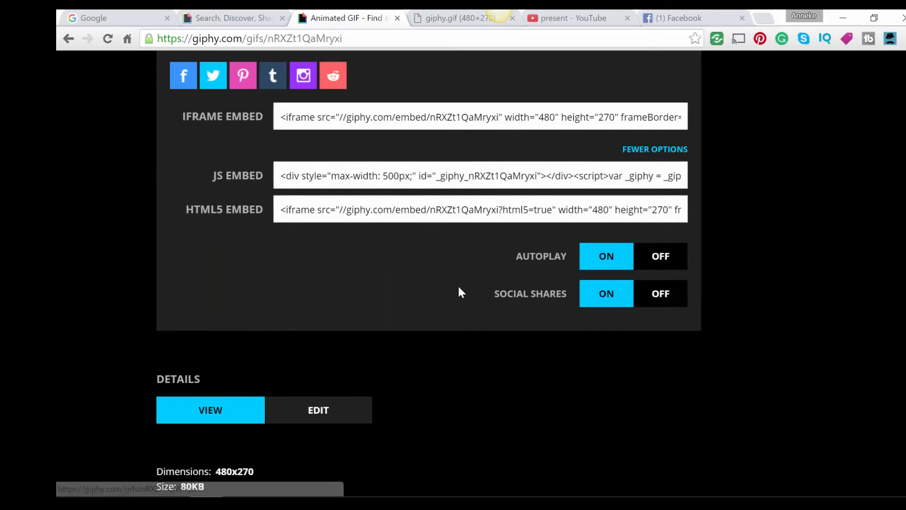
{"action": "left_click", "coordinate": [318, 409]}
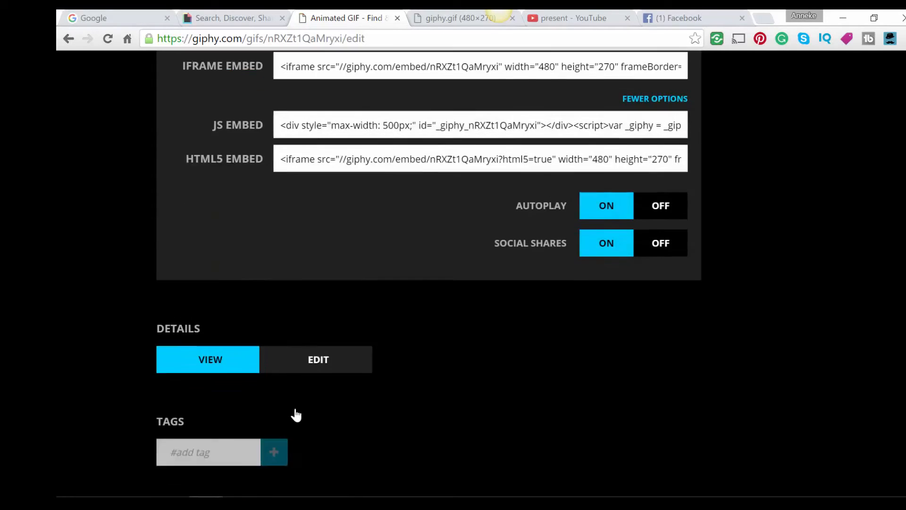
{"action": "left_click", "coordinate": [318, 359]}
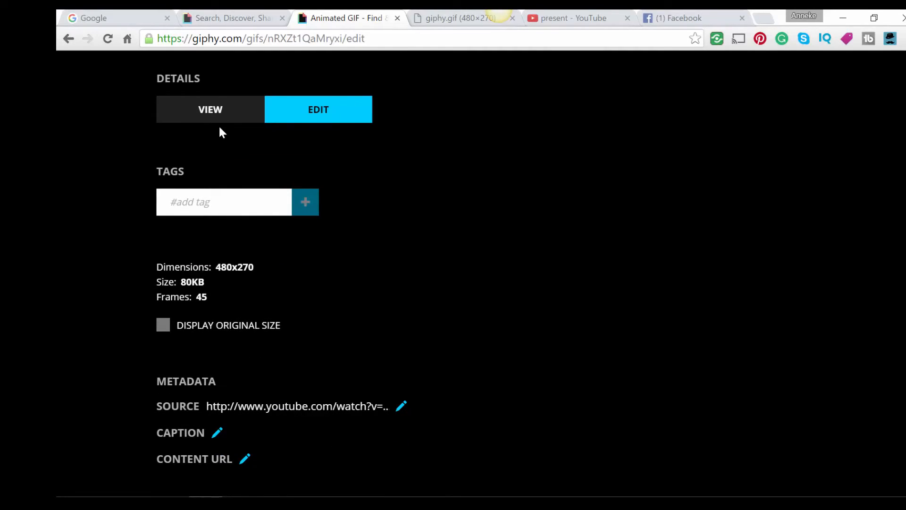
{"action": "left_click", "coordinate": [209, 110]}
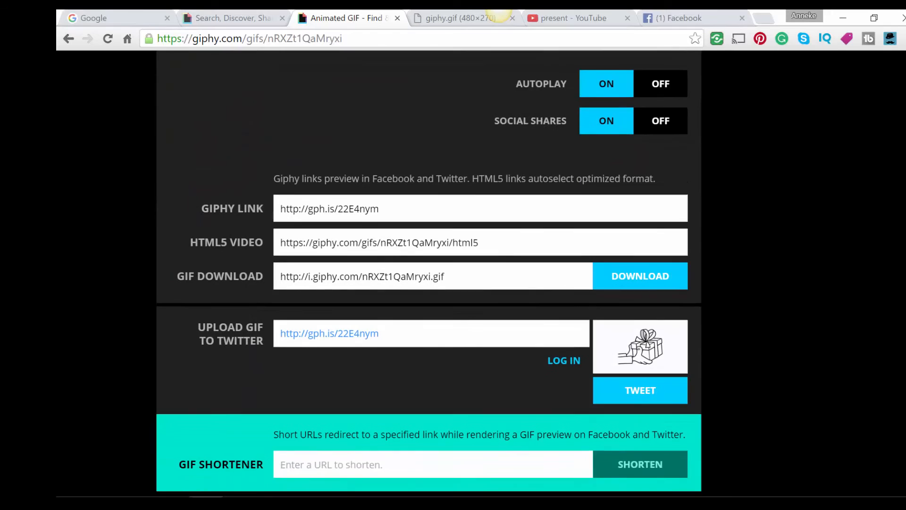
{"action": "scroll", "scroll_direction": "down", "scroll_amount": 3}
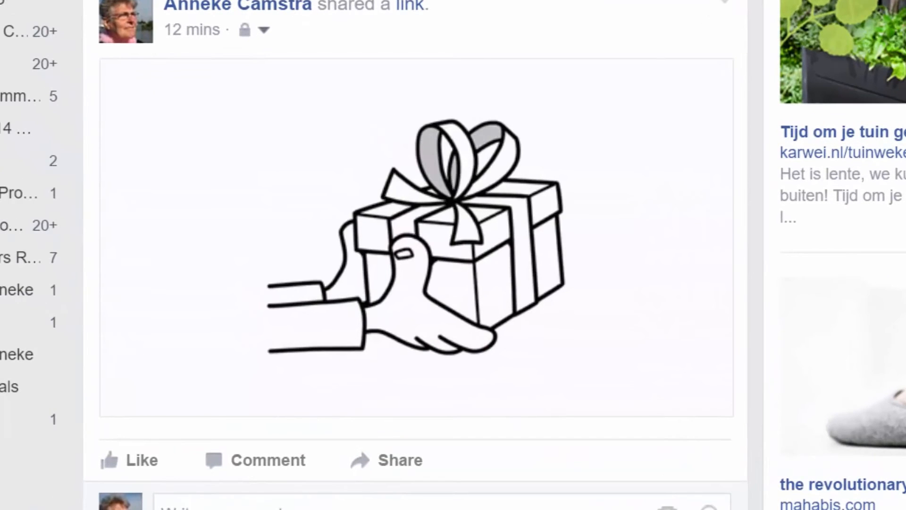
- Check the earlier post's audience, then paste the Giphy link into a new status box
{"action": "left_click", "coordinate": [267, 29]}
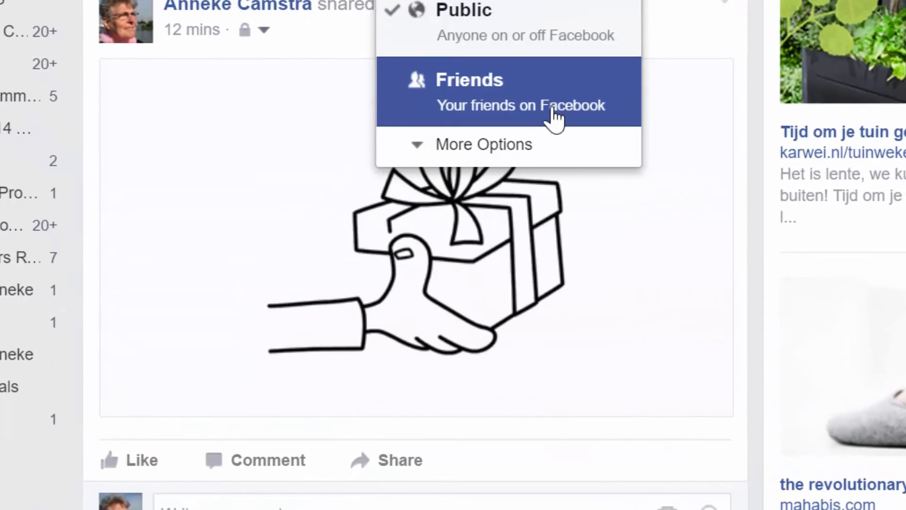
{"action": "left_click", "coordinate": [484, 143]}
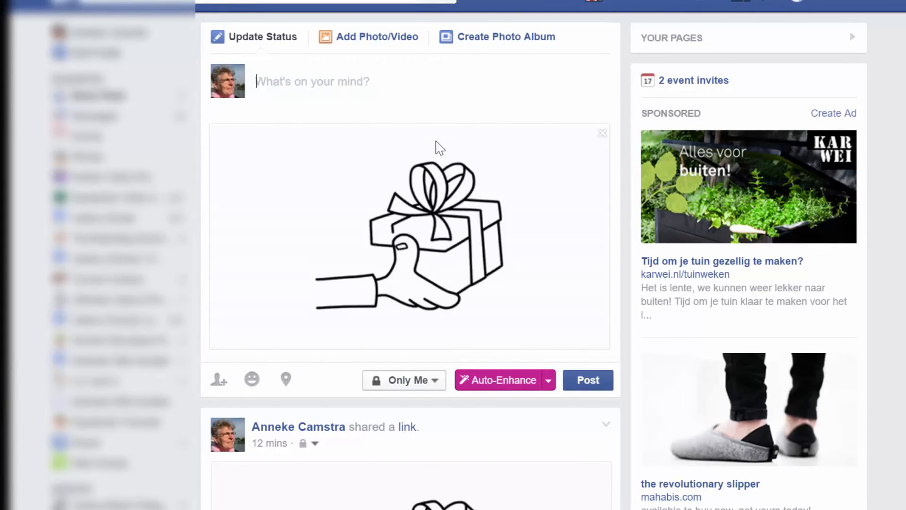
- Post the status 'here is your present.Enjoy!' with the GIF and play it in the feed
{"action": "type", "text": "here is"}
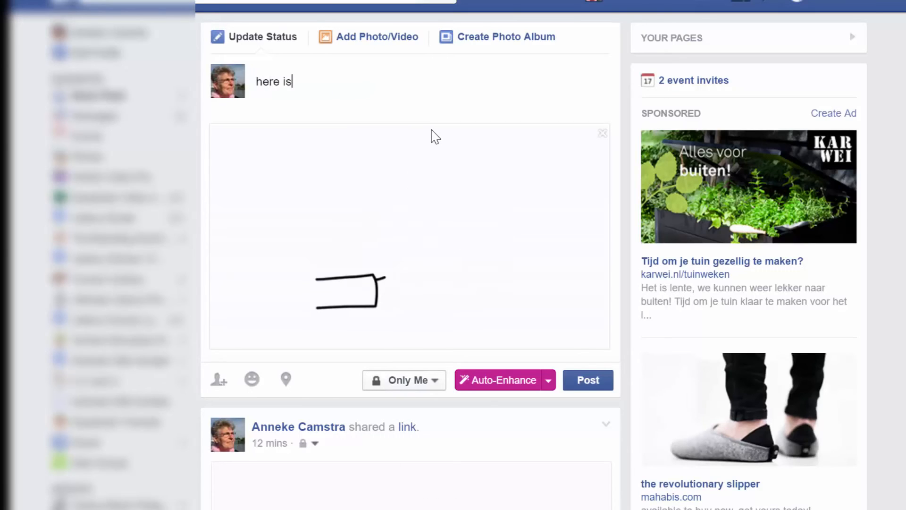
{"action": "type", "text": "your"}
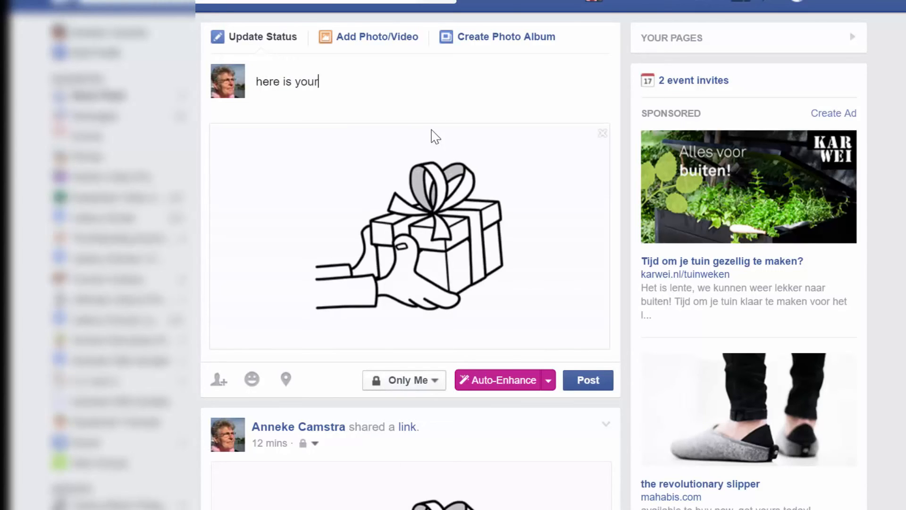
{"action": "type", "text": "present"}
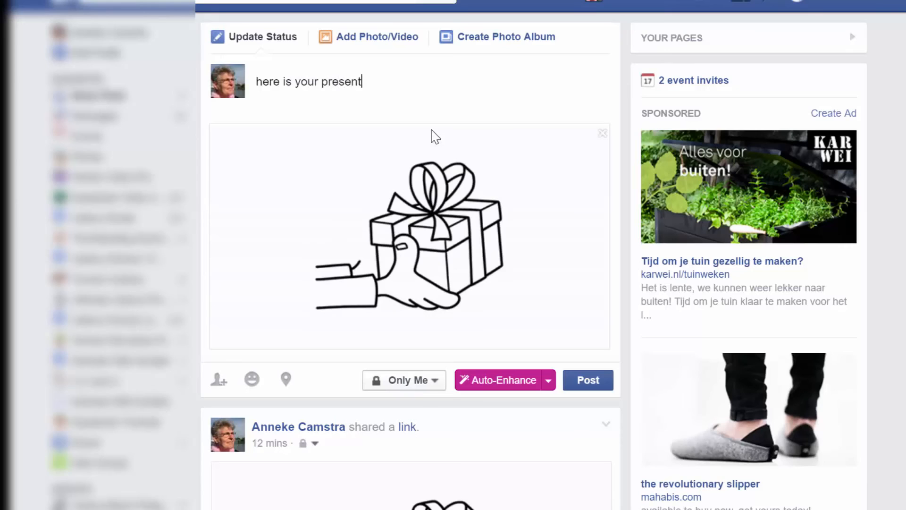
{"action": "type", "text": ".Enj"}
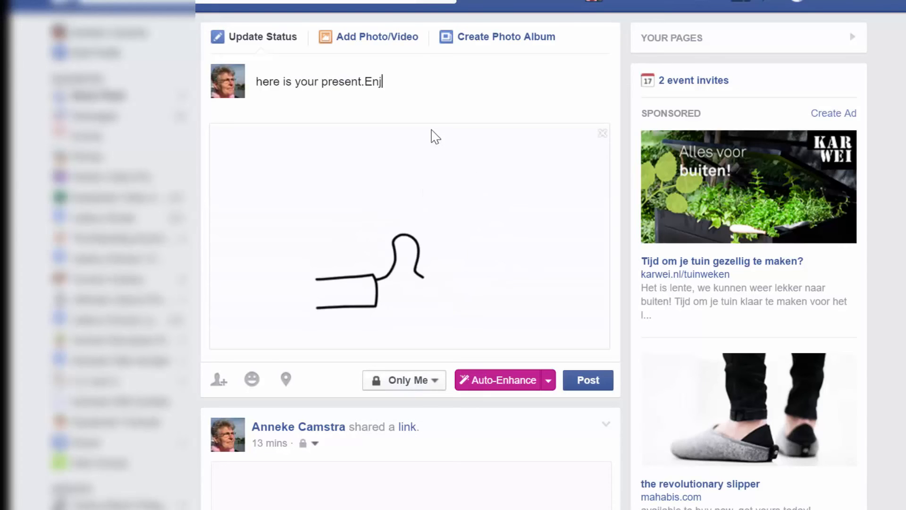
{"action": "type", "text": "oy!"}
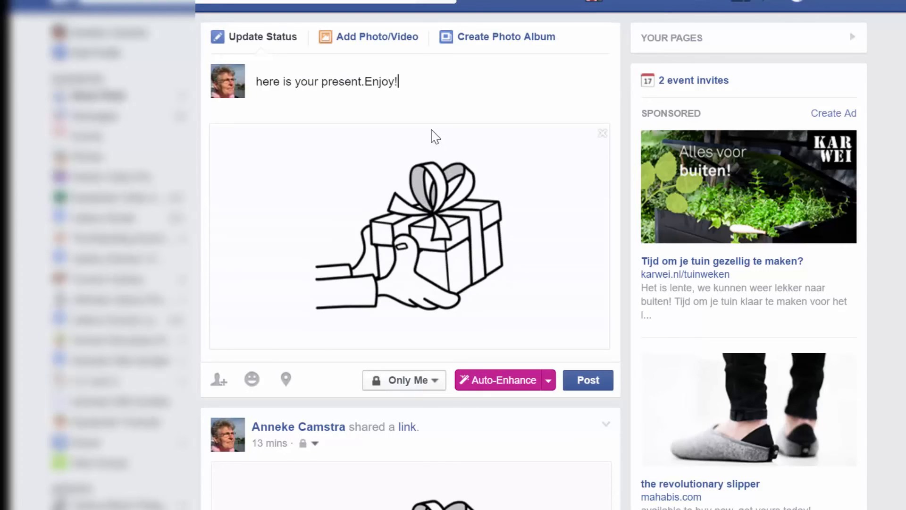
{"action": "mouse_move", "coordinate": [588, 380]}
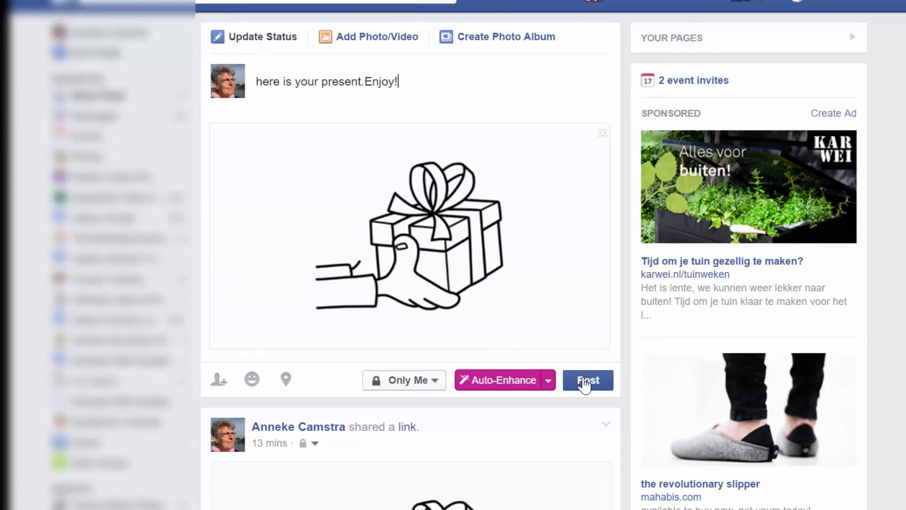
{"action": "left_click", "coordinate": [588, 379]}
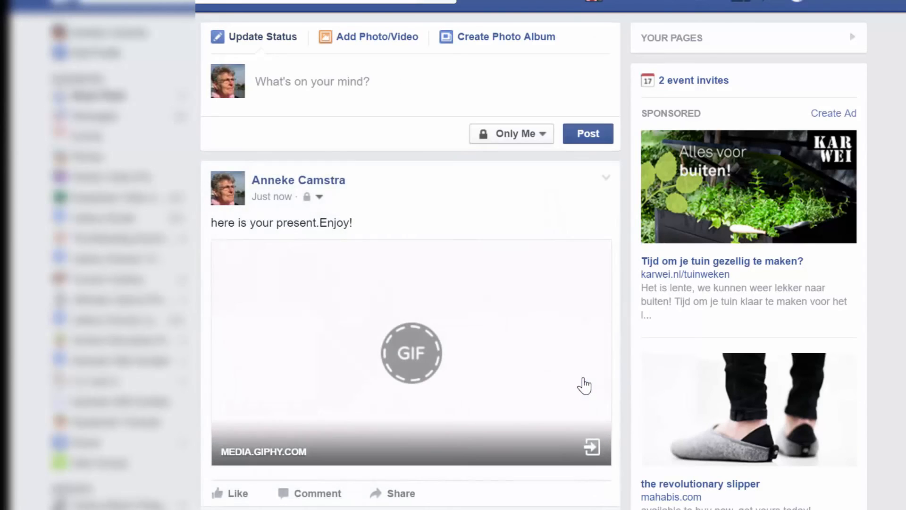
{"action": "mouse_move", "coordinate": [460, 202]}
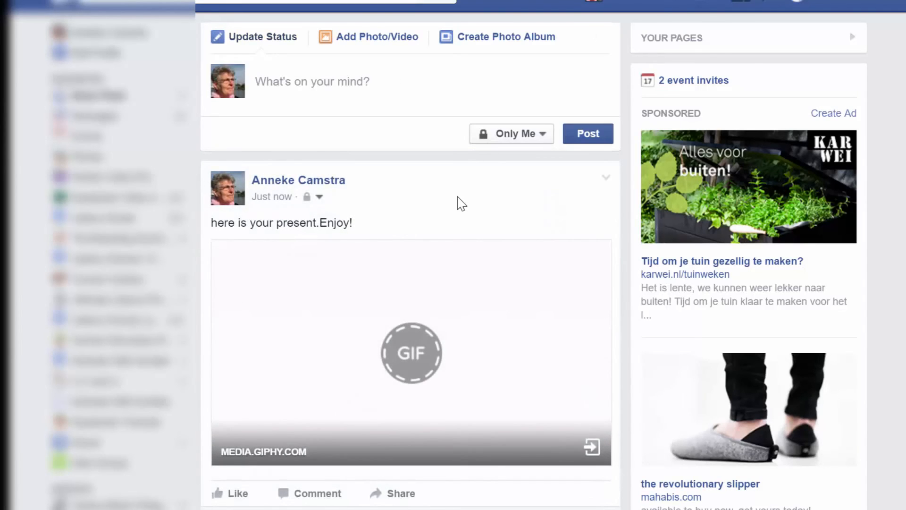
{"action": "mouse_move", "coordinate": [418, 378]}
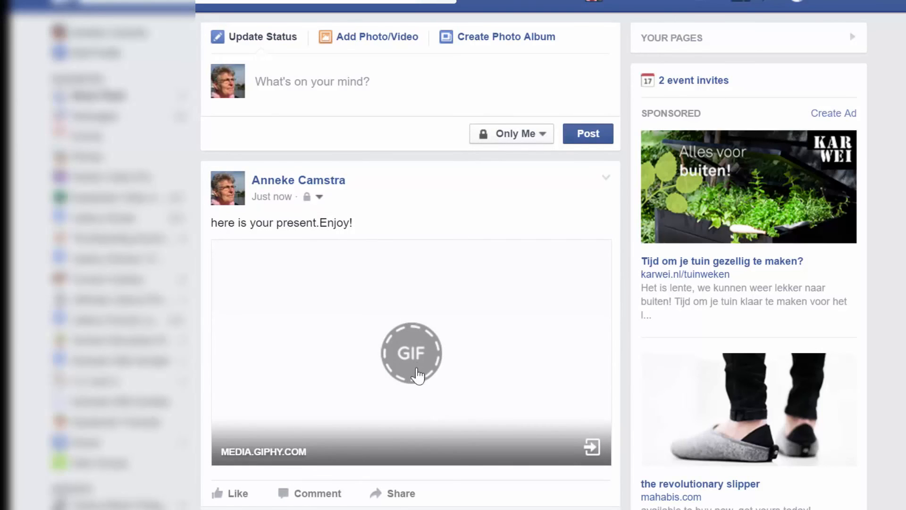
{"action": "left_click", "coordinate": [409, 353]}
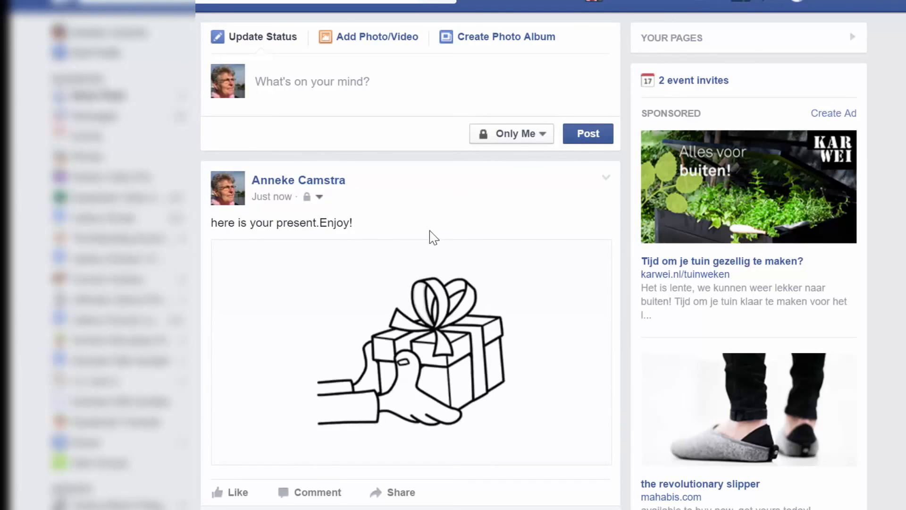